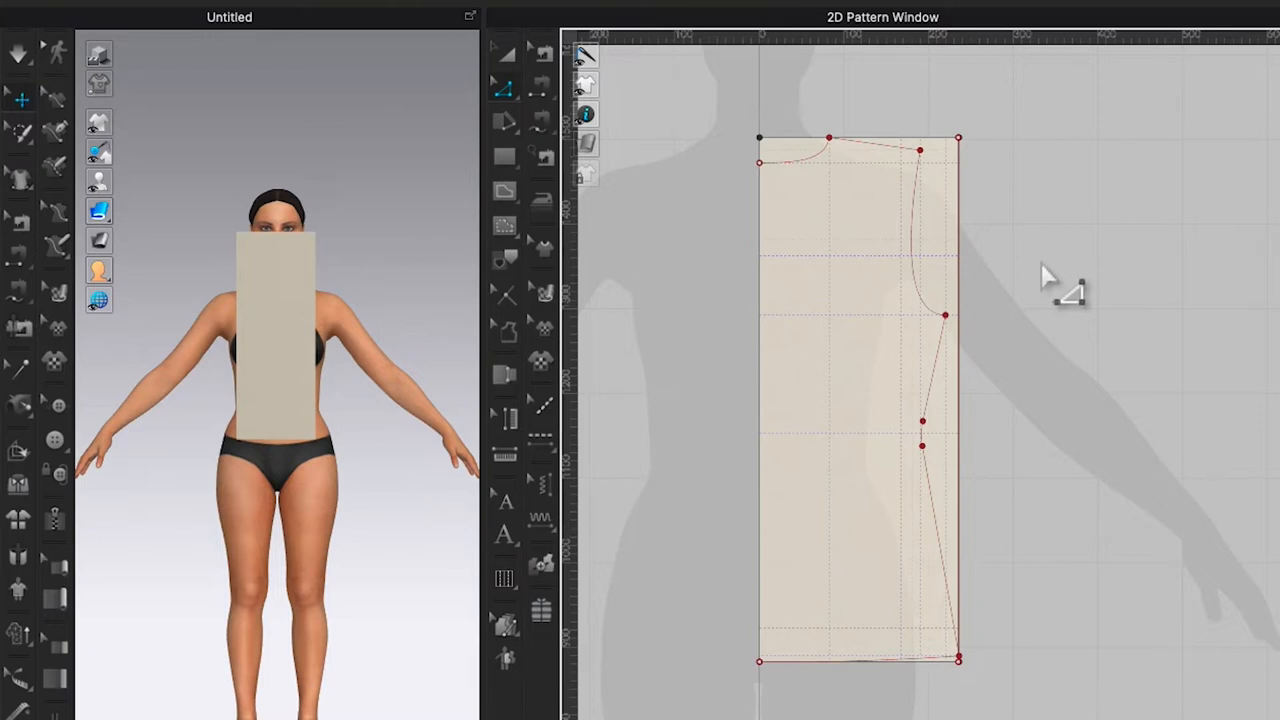
mouse_move(860, 150)
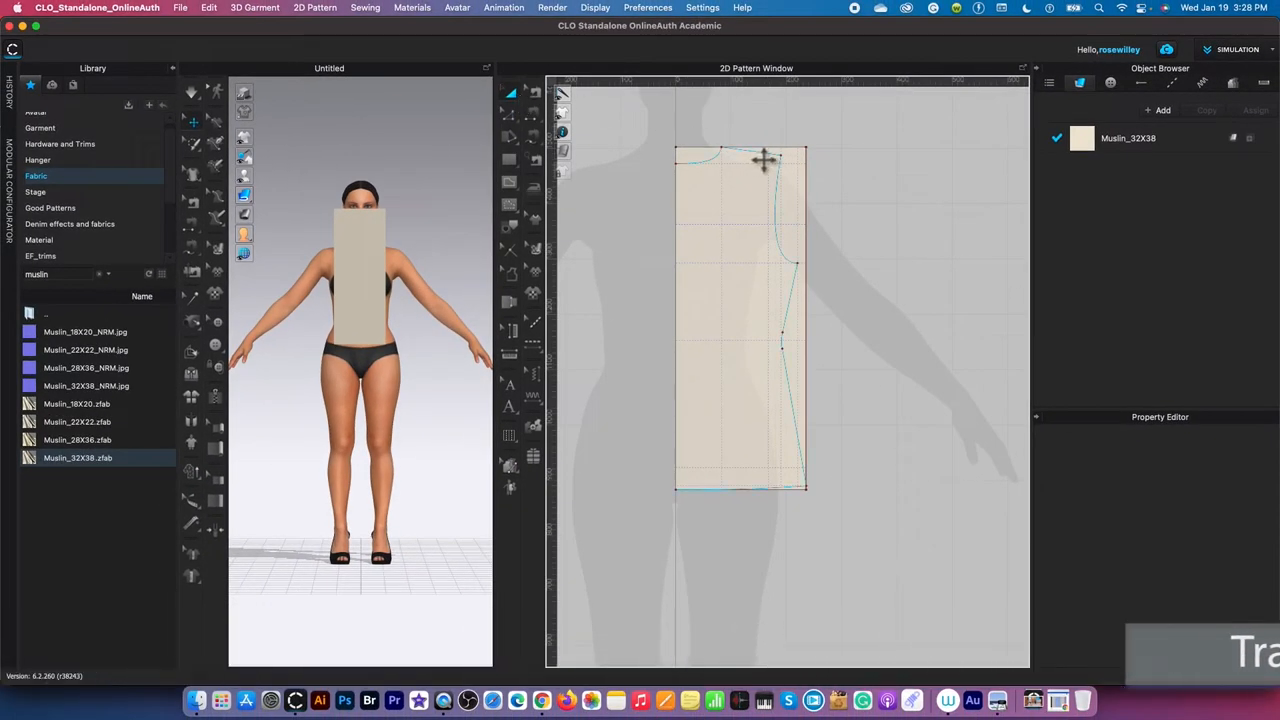
- Select the back bodice internal lines on the muslin block
left_click(740, 300)
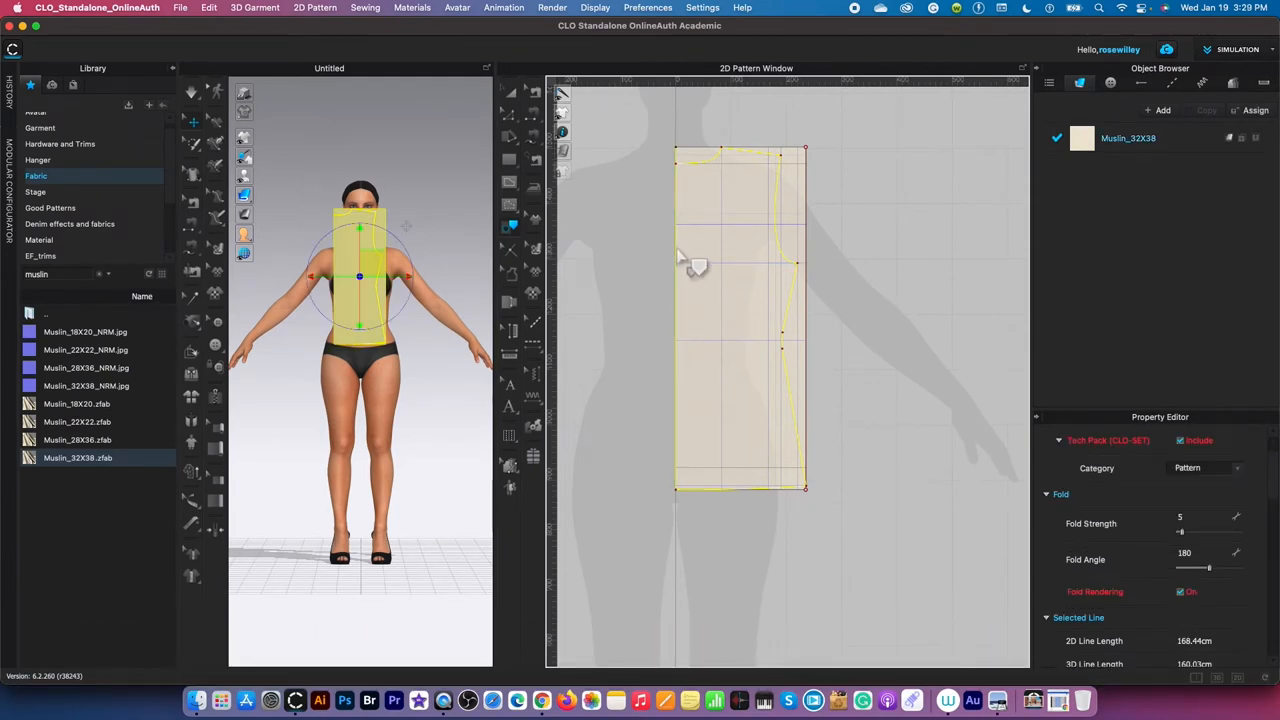
- Trace the selected lines as a new pattern and drag it beside the muslin block
right_click(685, 258)
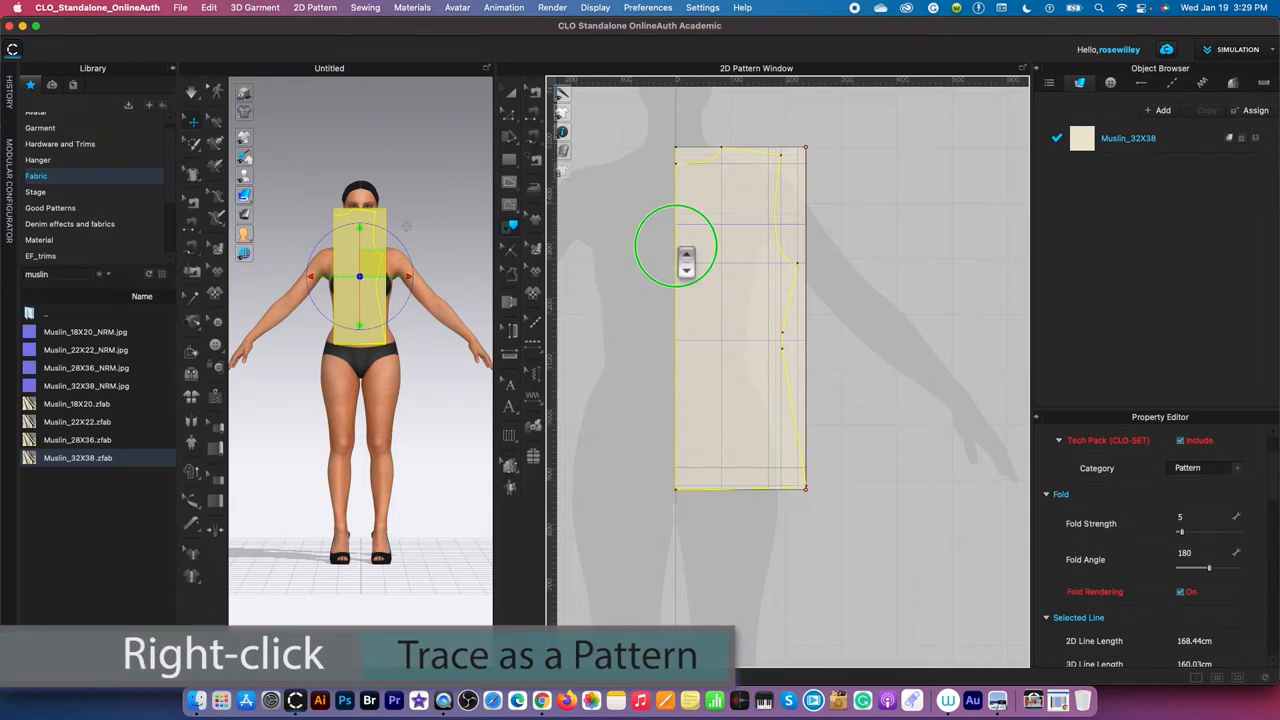
right_click(685, 258)
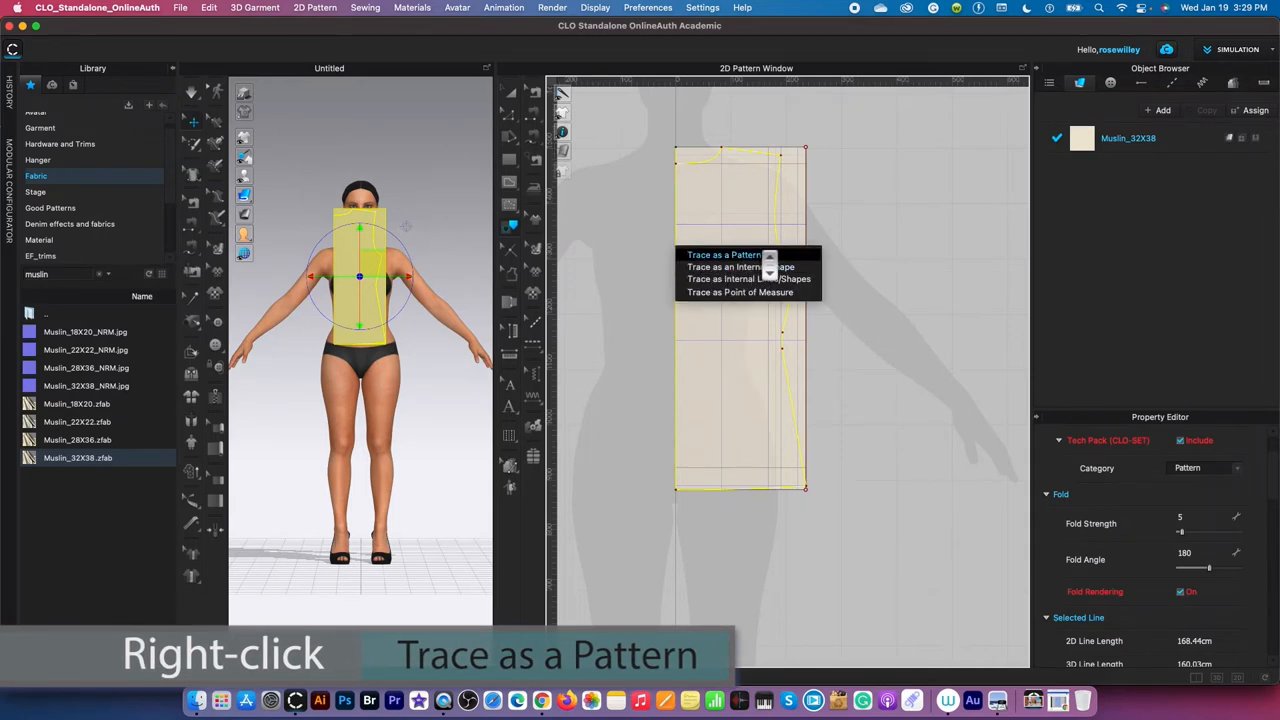
left_click(716, 254)
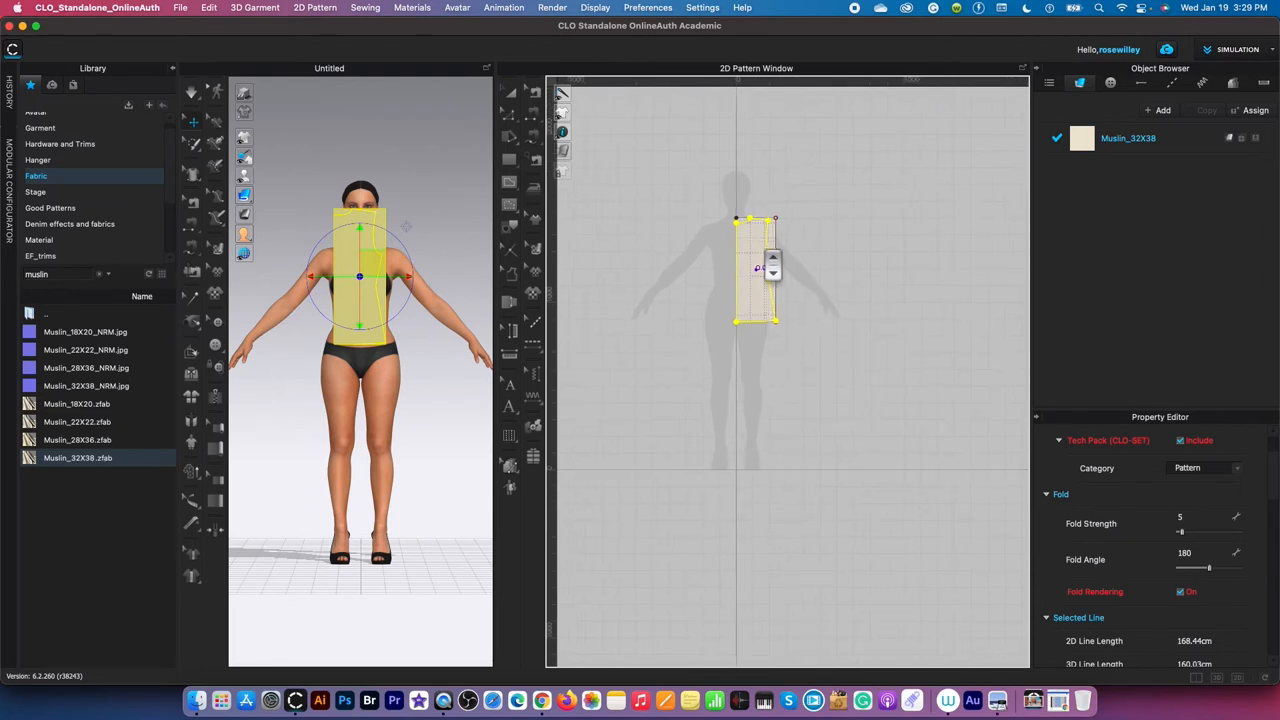
left_click_drag(757, 270, 895, 418)
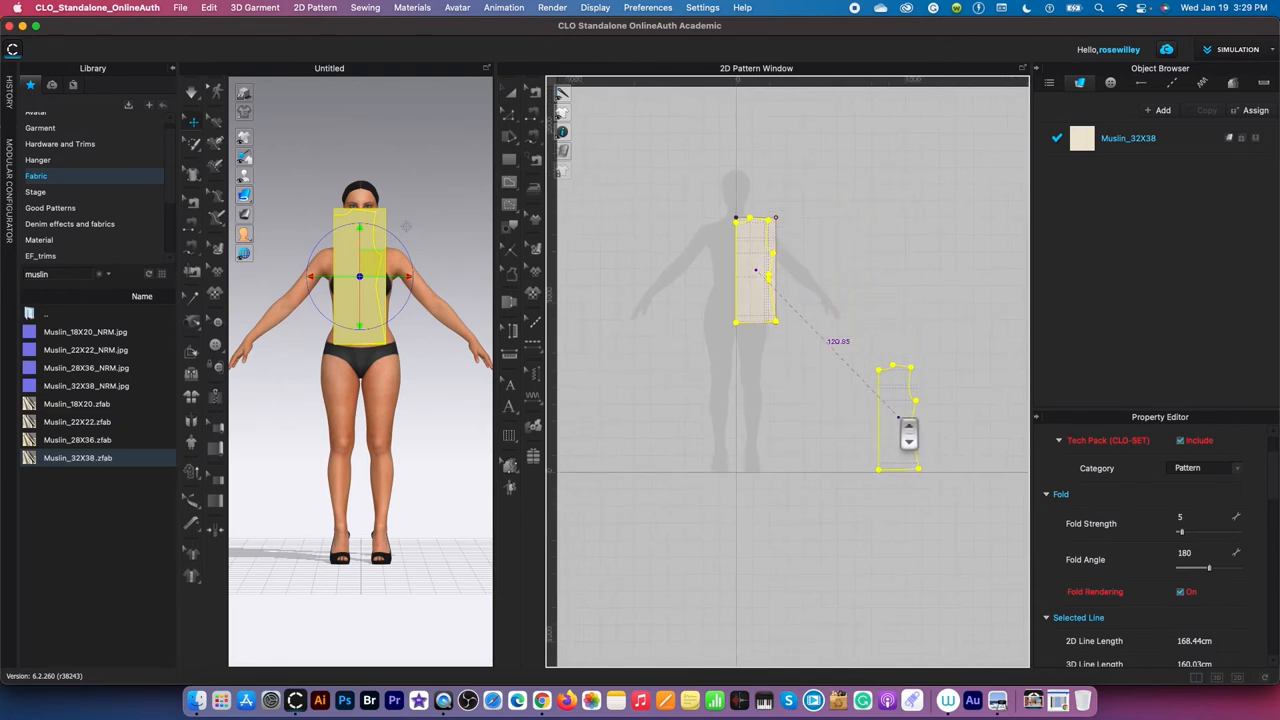